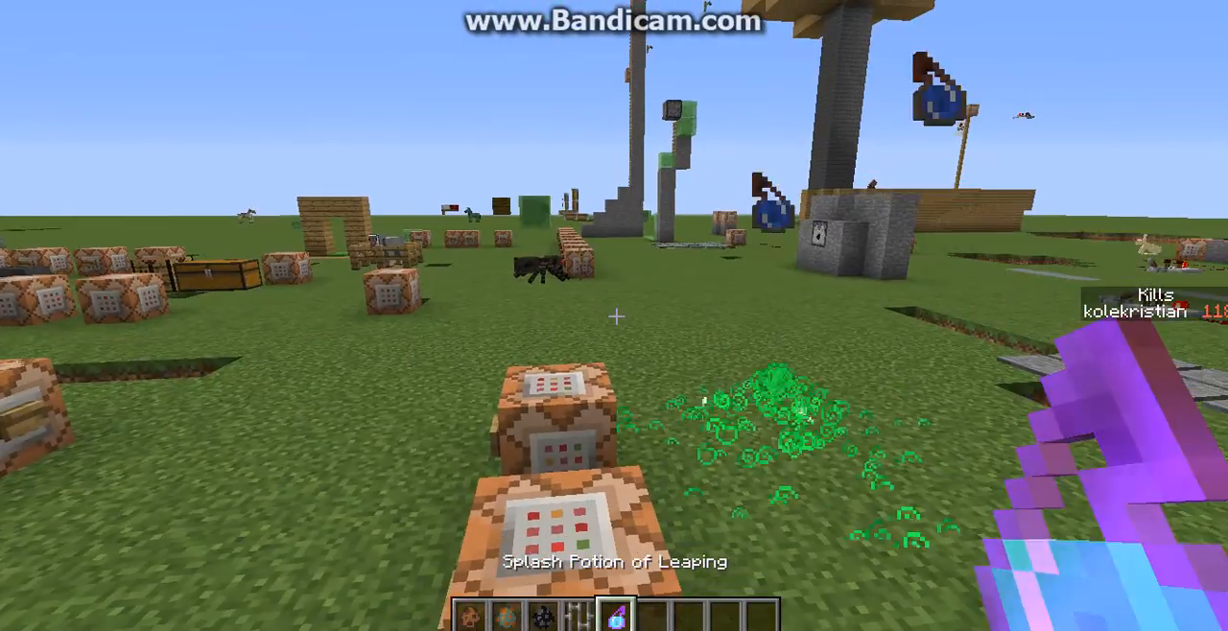
- Save and quit the world to the title screen via the Game menu
key("Escape")
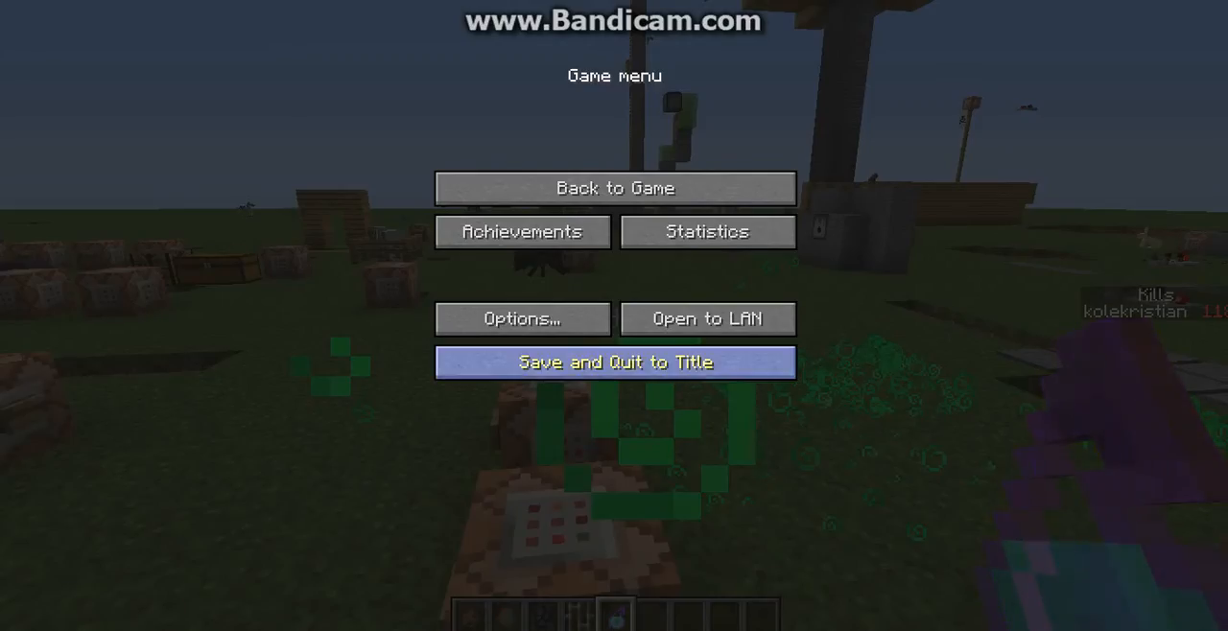
left_click(614, 363)
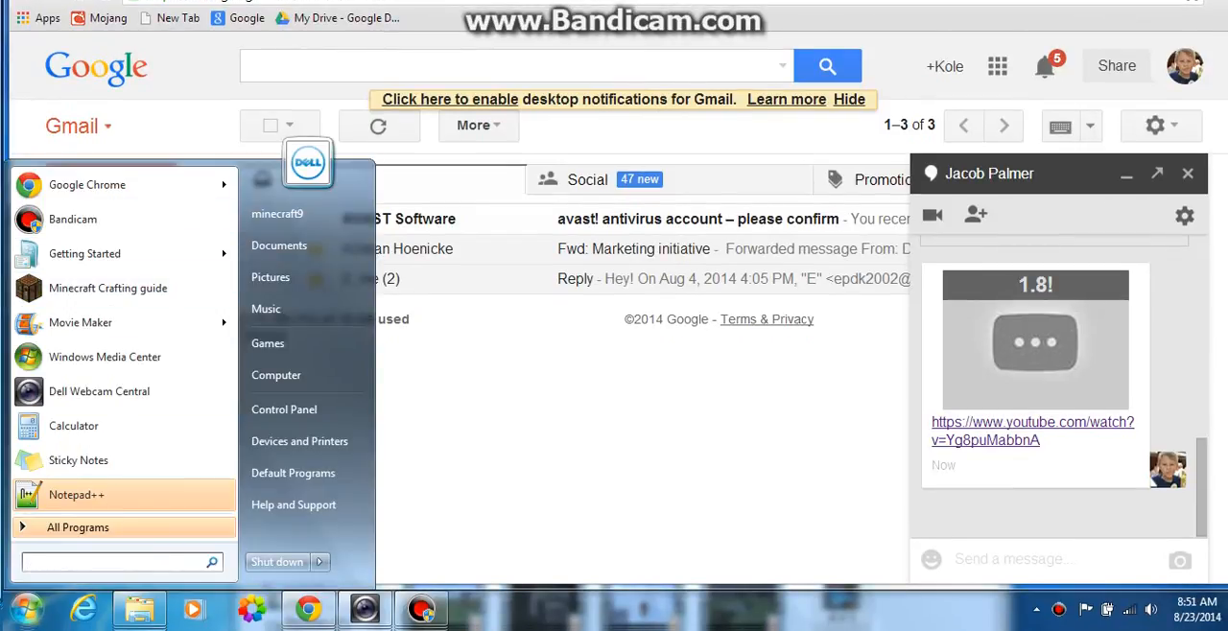
- Search Windows for 'minecraft' and open the full Explorer results listing
type("minecraft")
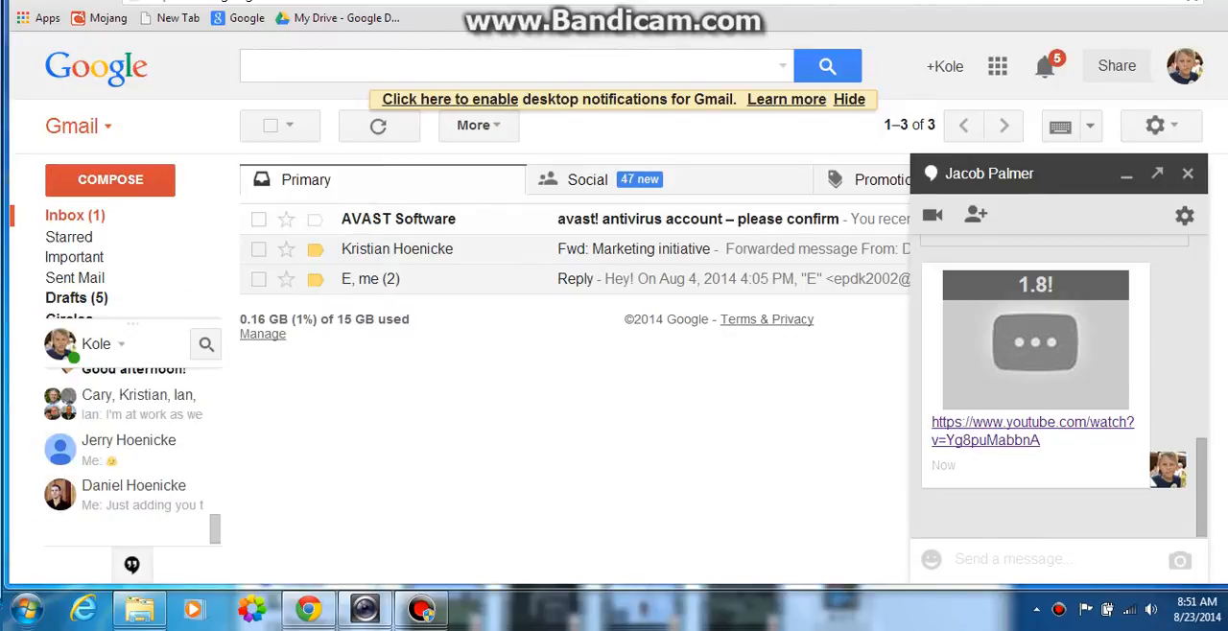
left_click(477, 609)
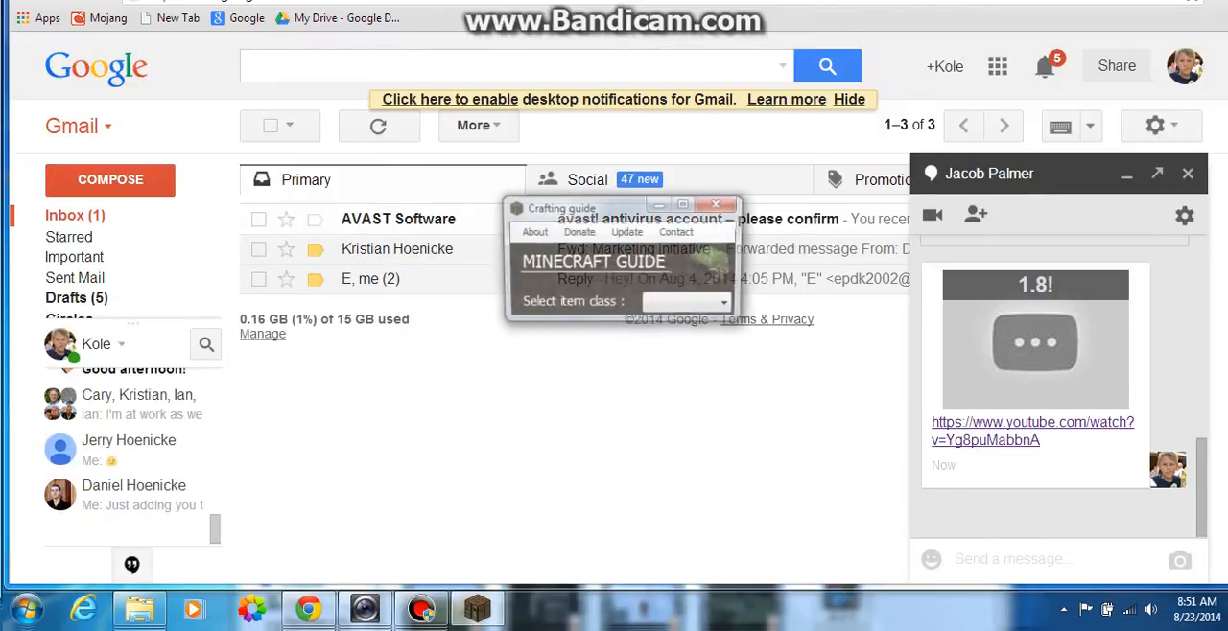
left_click(715, 205)
type("m")
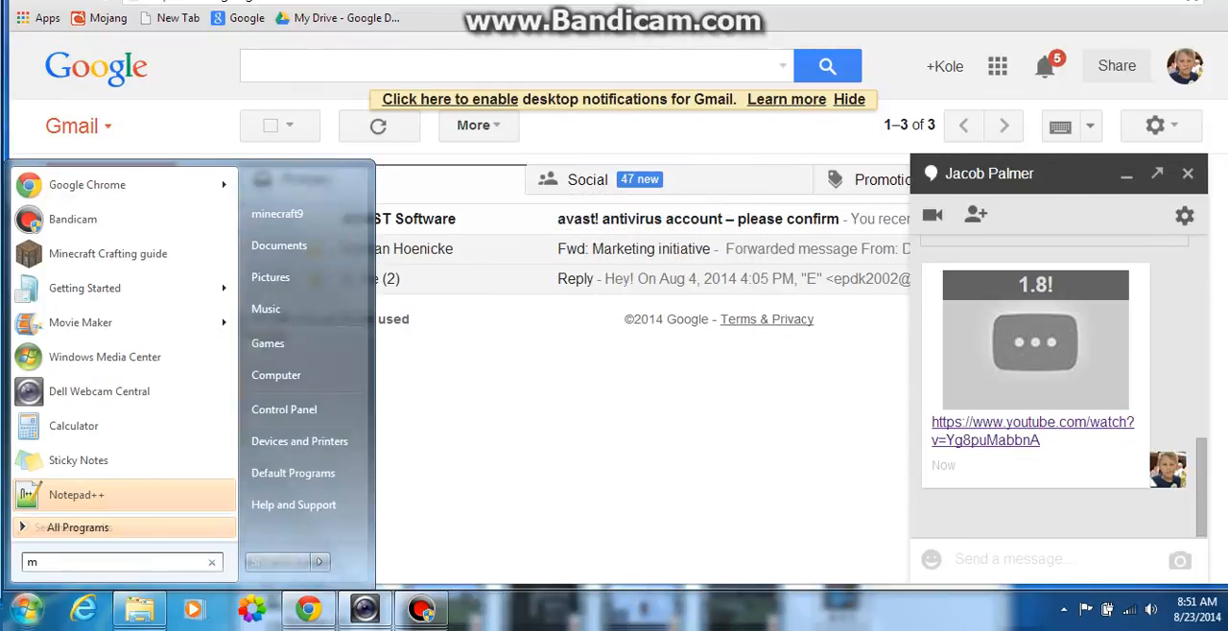
type("iencraft")
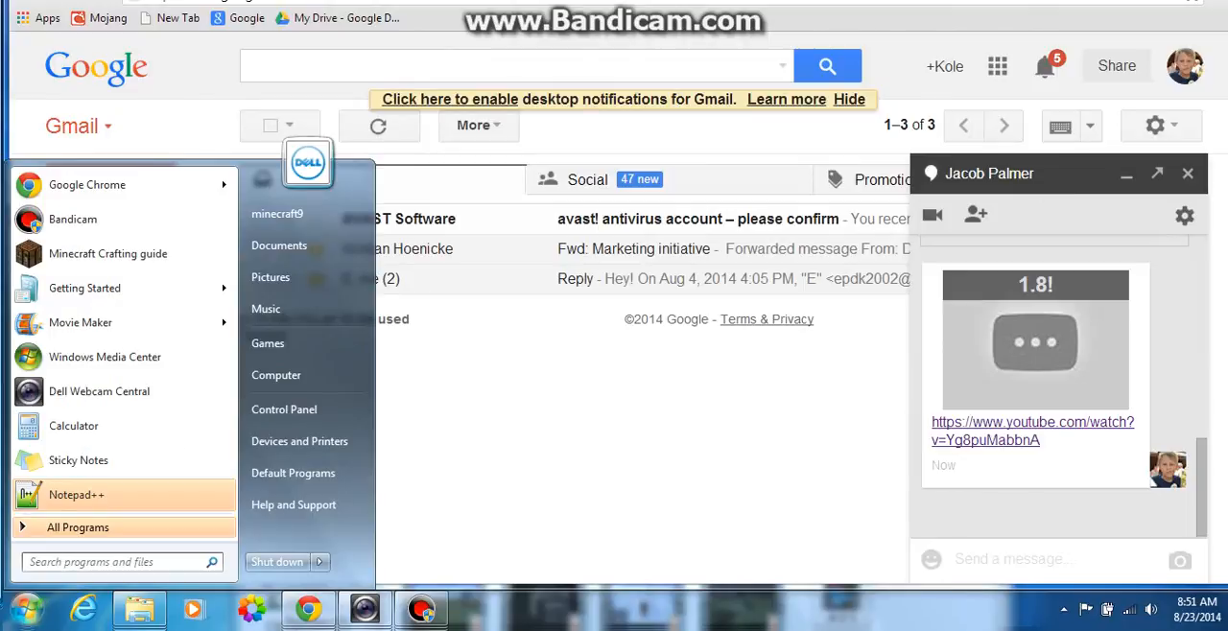
type("minecraft")
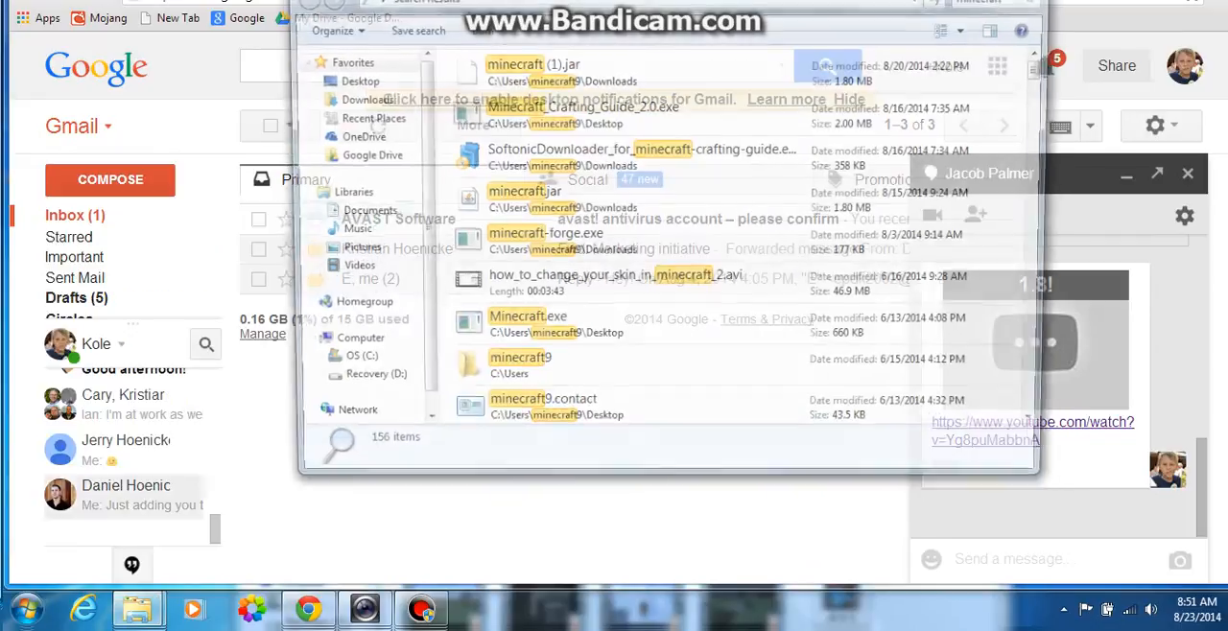
- Run Minecraft.exe from the Desktop search result to open the launcher
left_click(521, 323)
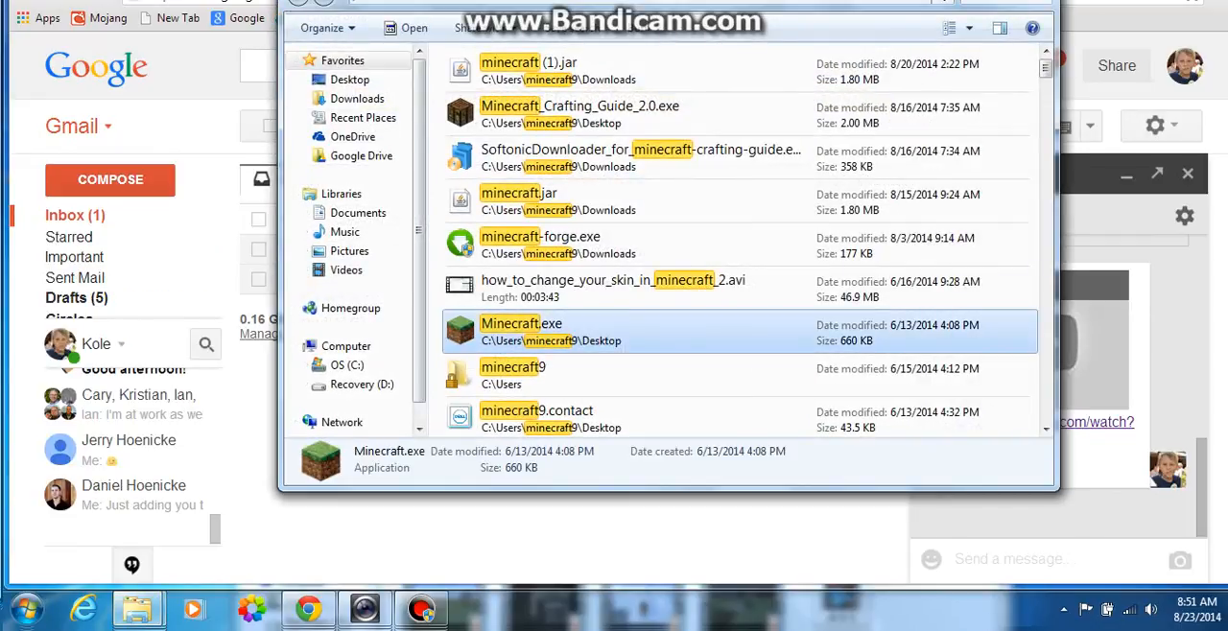
double_click(521, 324)
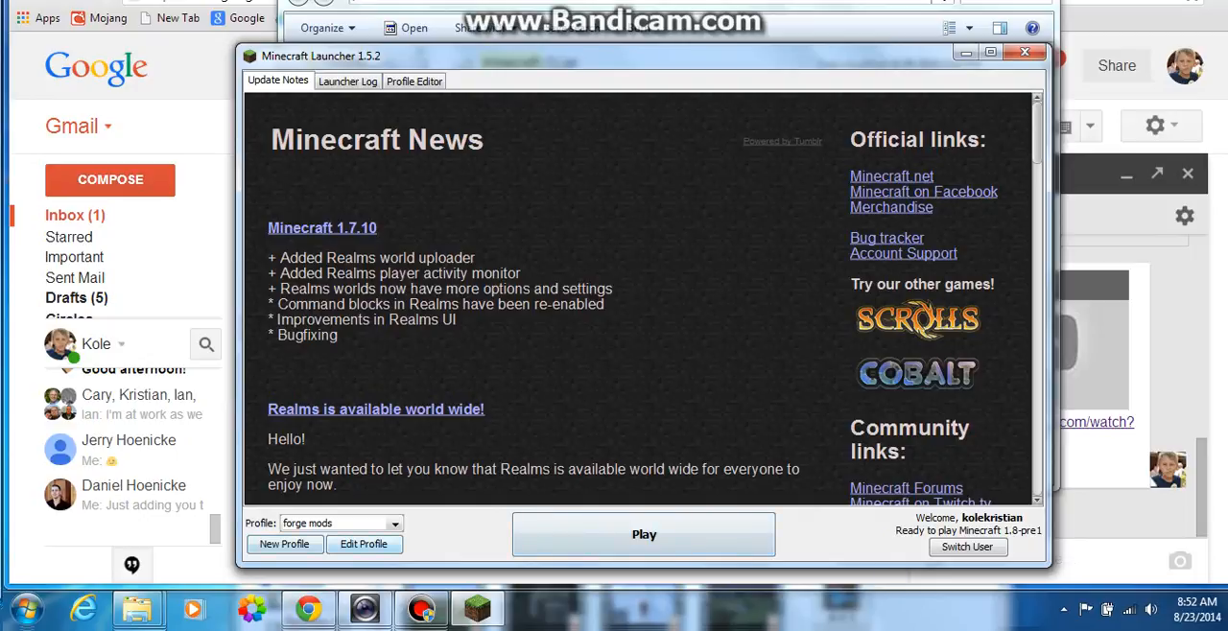
- Play the forge mods profile from the Minecraft Launcher
left_click(363, 545)
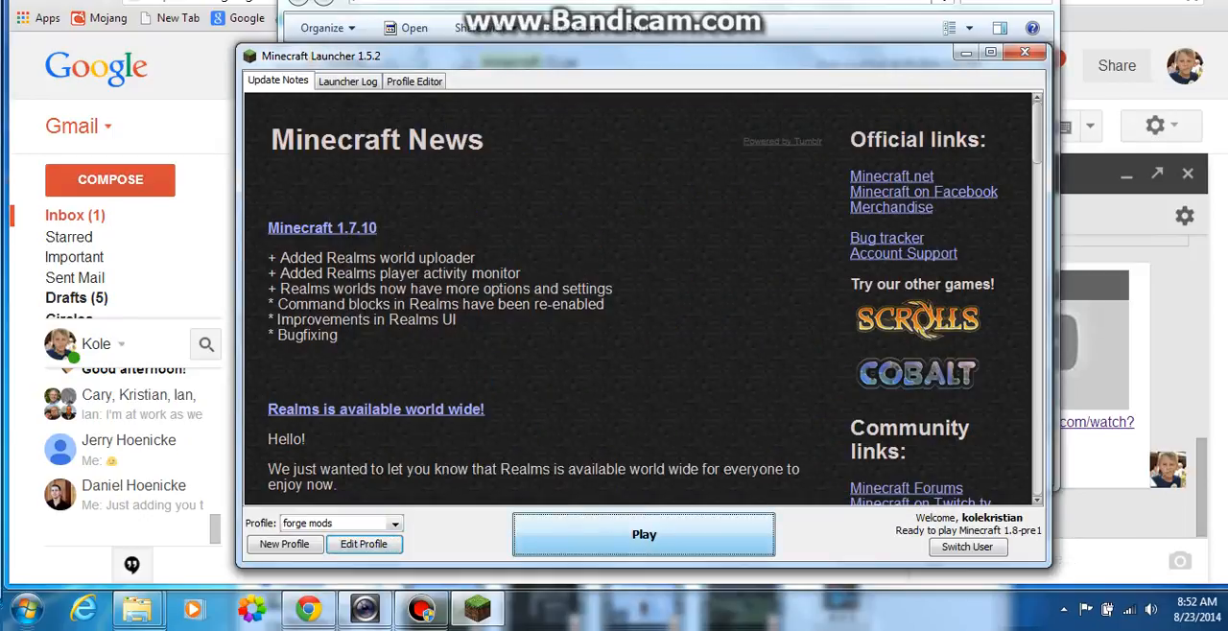
left_click(644, 534)
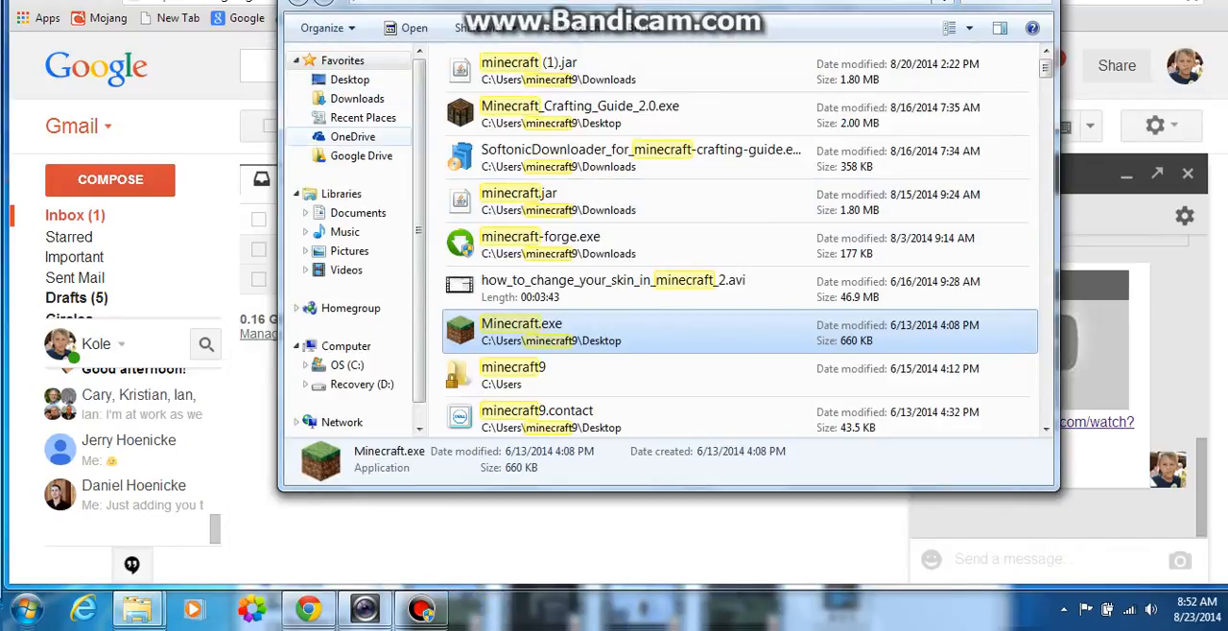
- Reopen Minecraft.exe from the search results to reach the 1.8-pre1 title screen
double_click(521, 331)
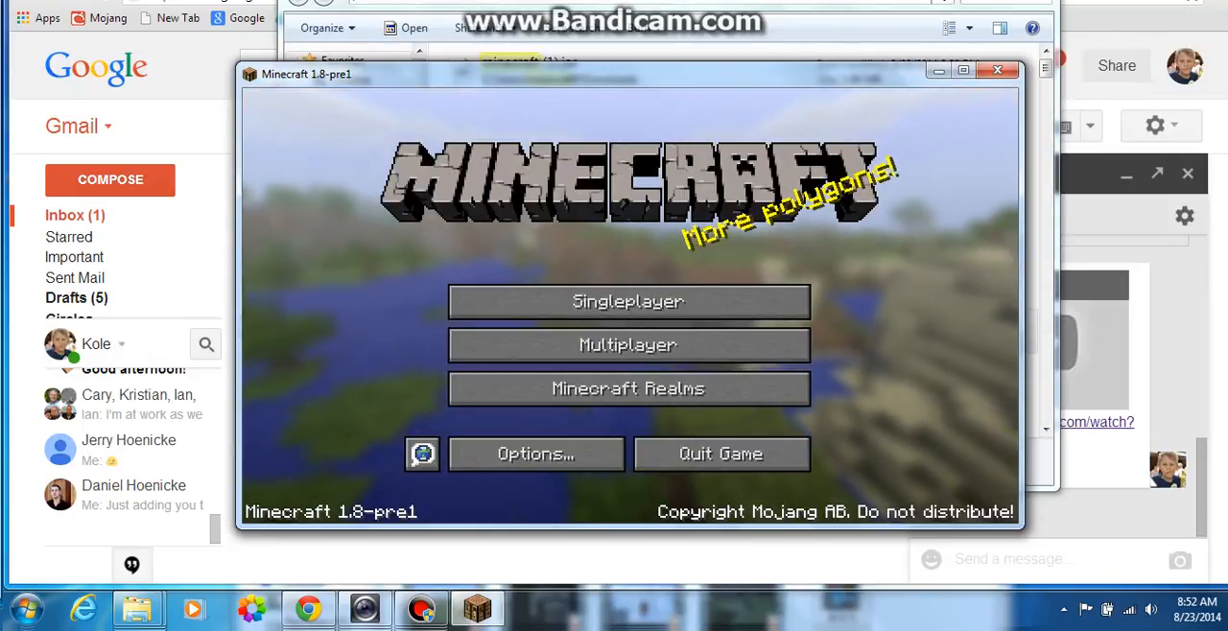
mouse_move(628, 301)
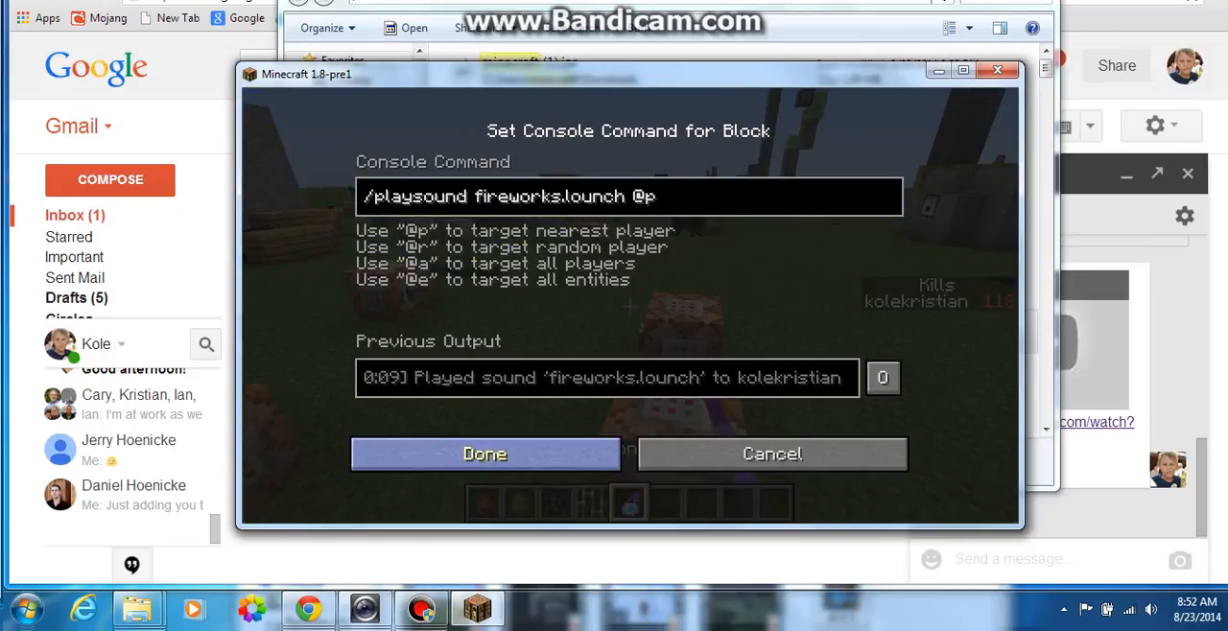
- Confirm the command block with '/playsound fireworks.launch @p' and open the creative inventory
left_click(485, 454)
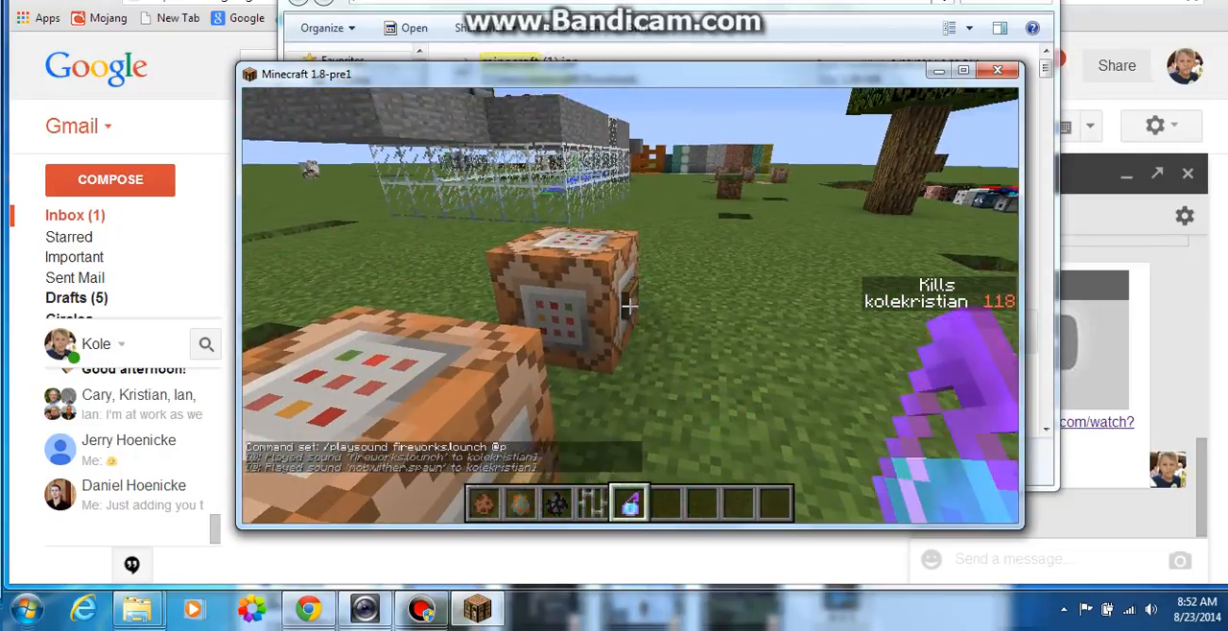
key("e")
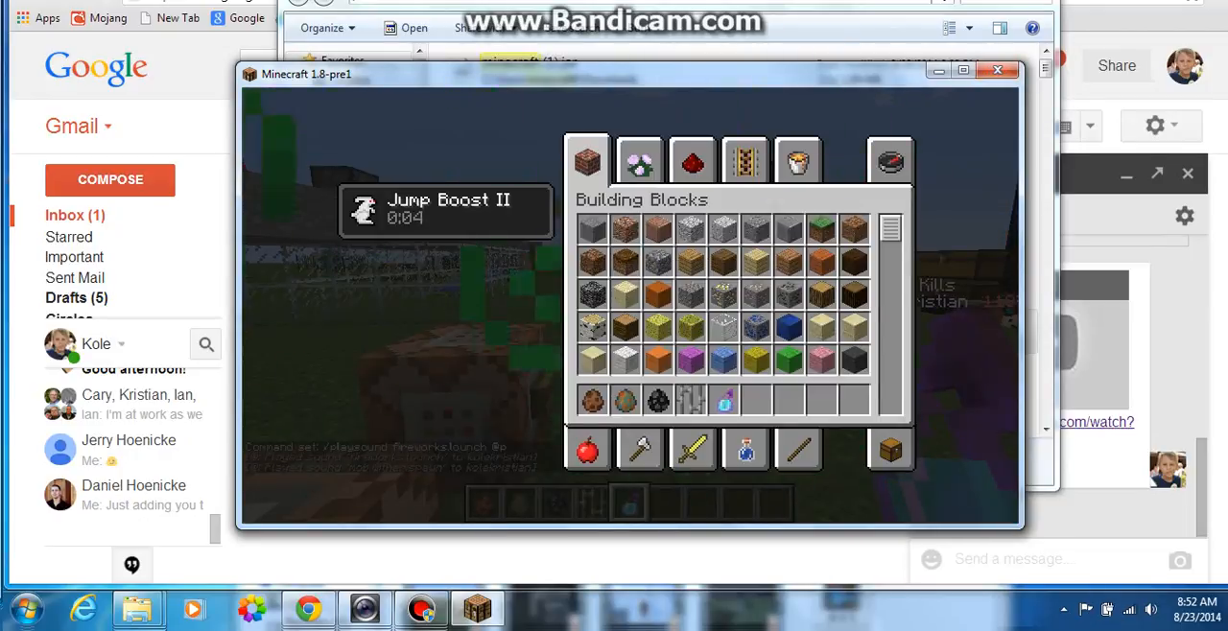